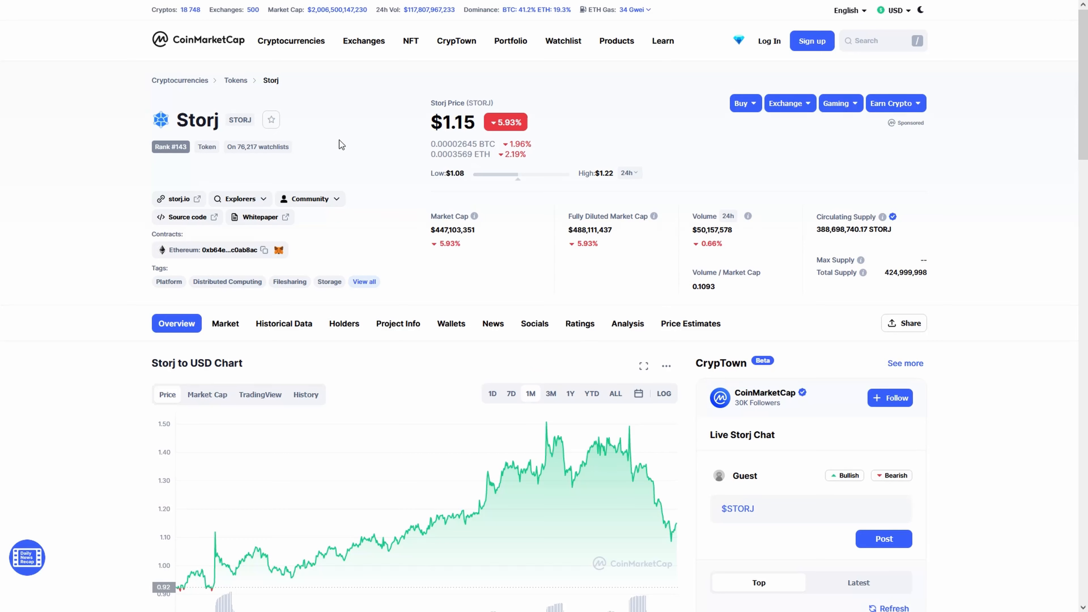
Read through Storj's storage features on its website, then view TradingView's STORJ/USDT technical analysis summary.
click(179, 199)
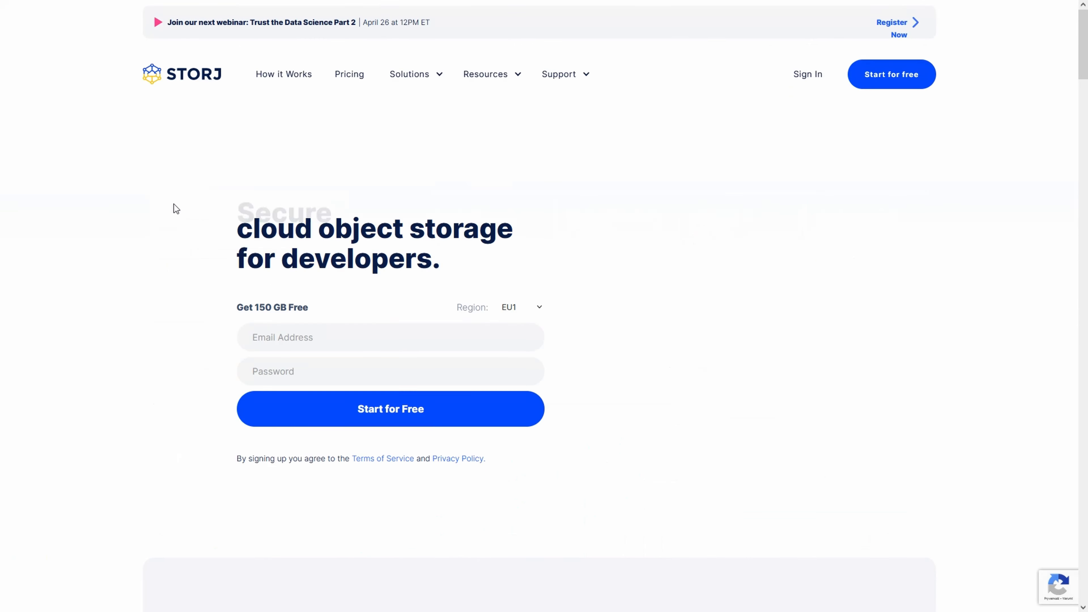
scroll(down, 3)
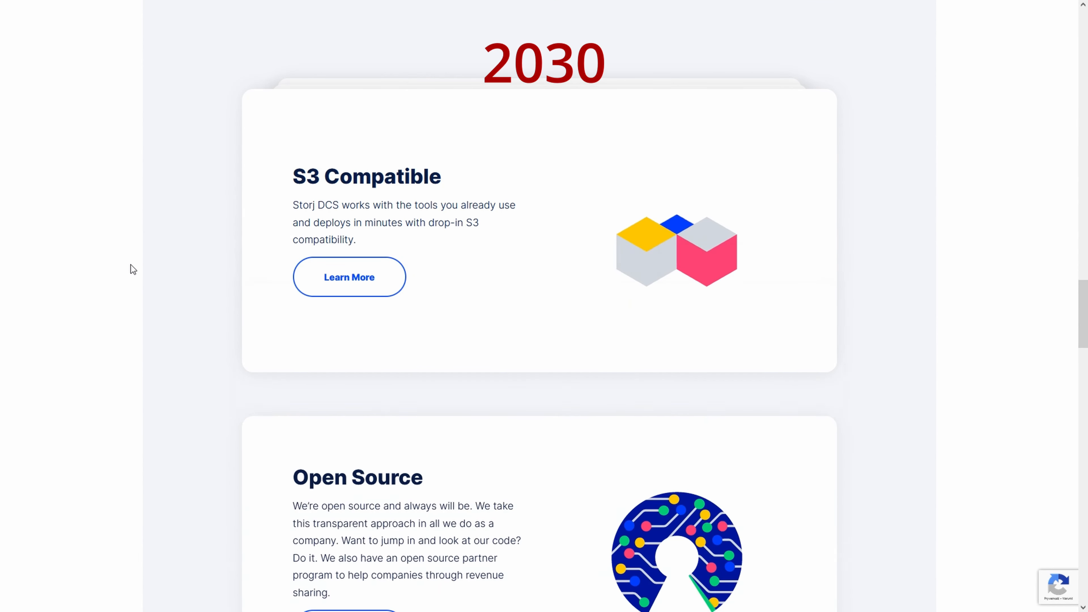
scroll(down, 3)
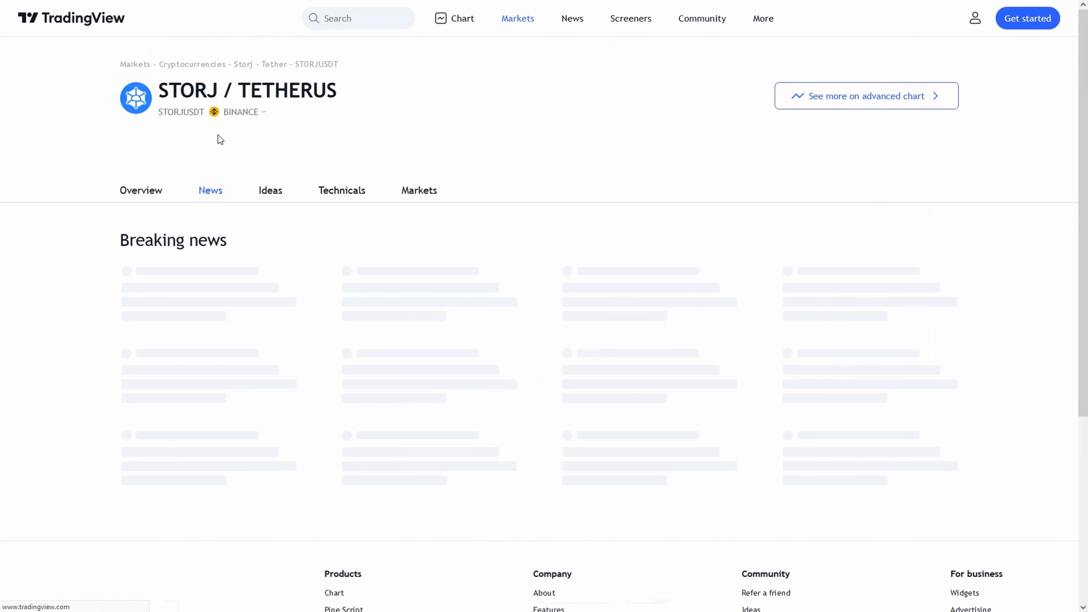
click(342, 191)
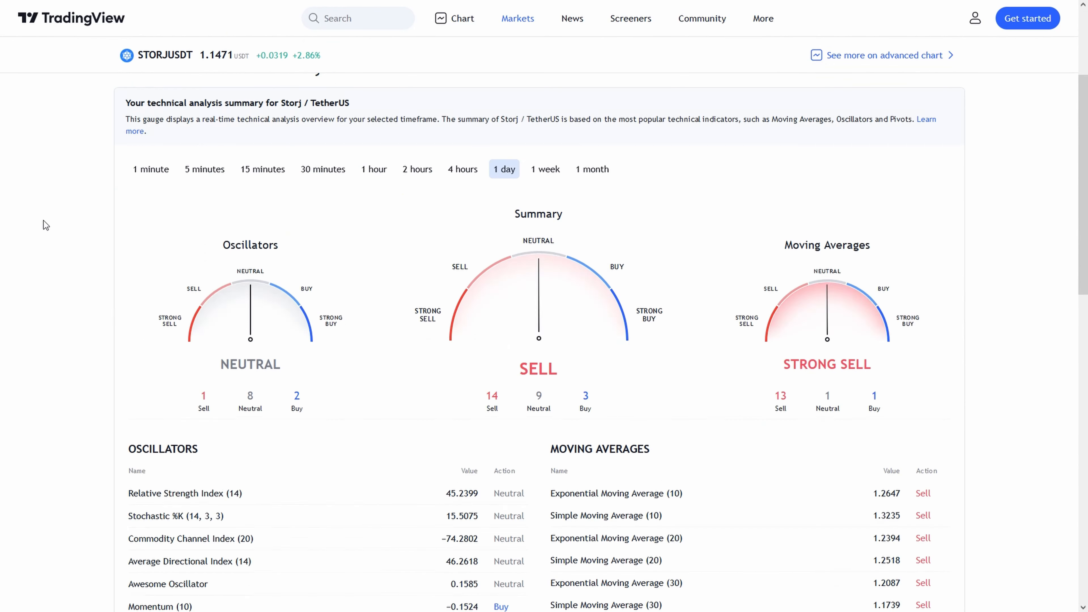